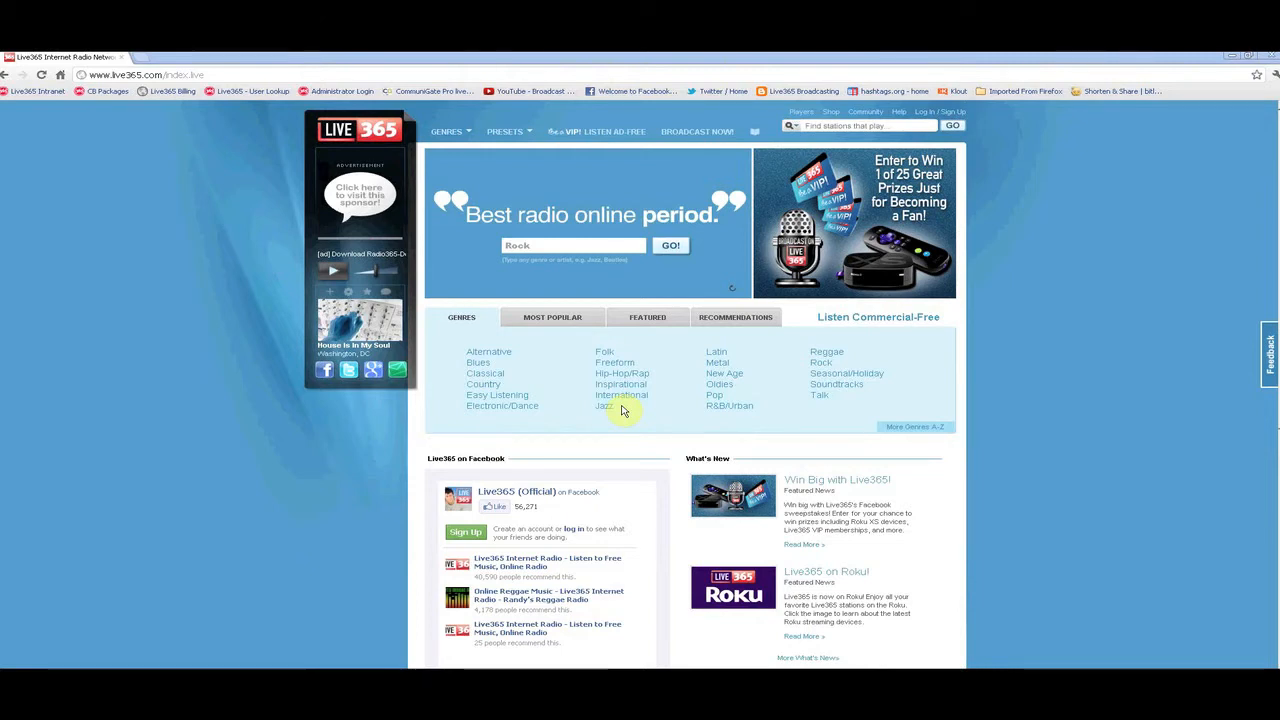
pyautogui.moveTo(968, 128)
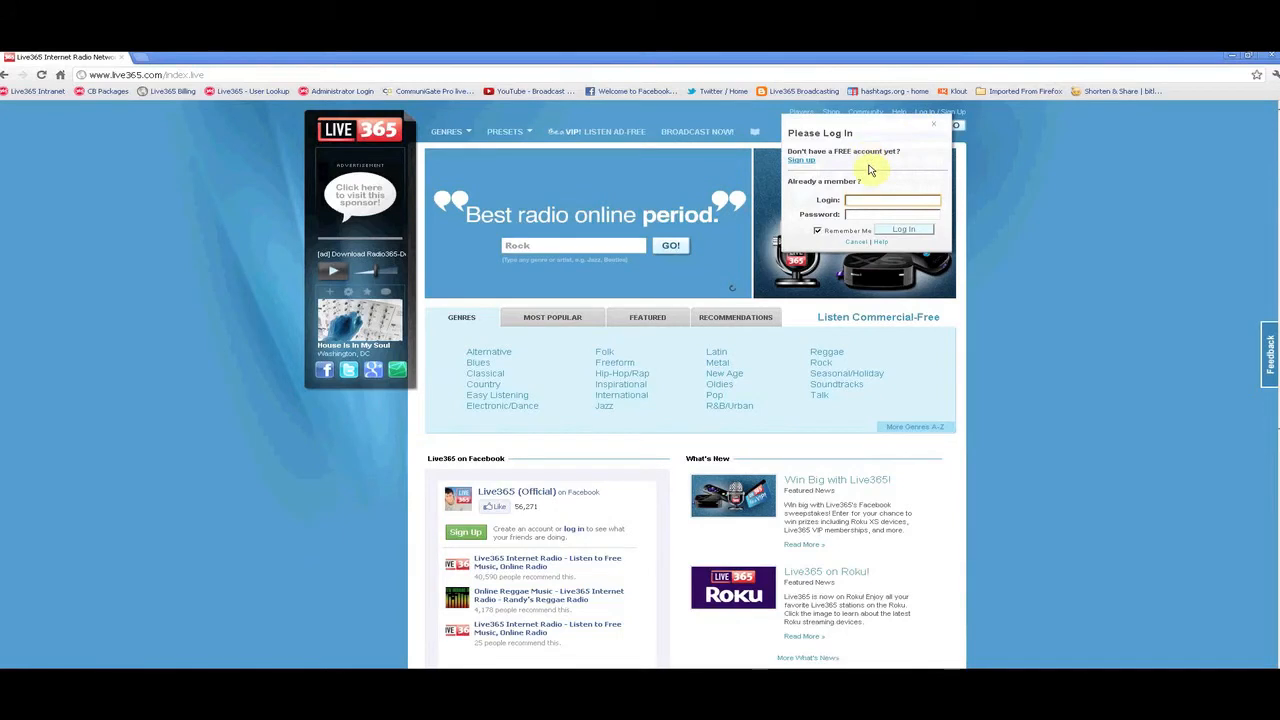
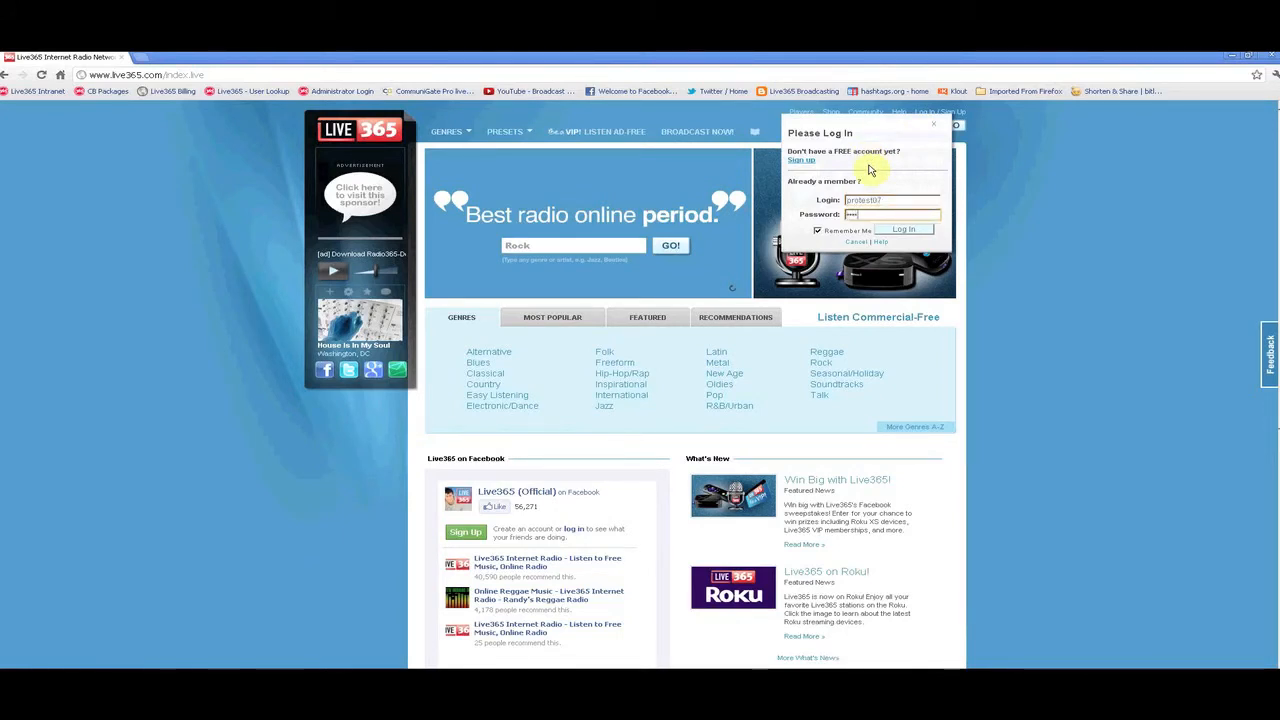
# - Enter the account password and log in to the broadcaster account
pyautogui.click(904, 230)
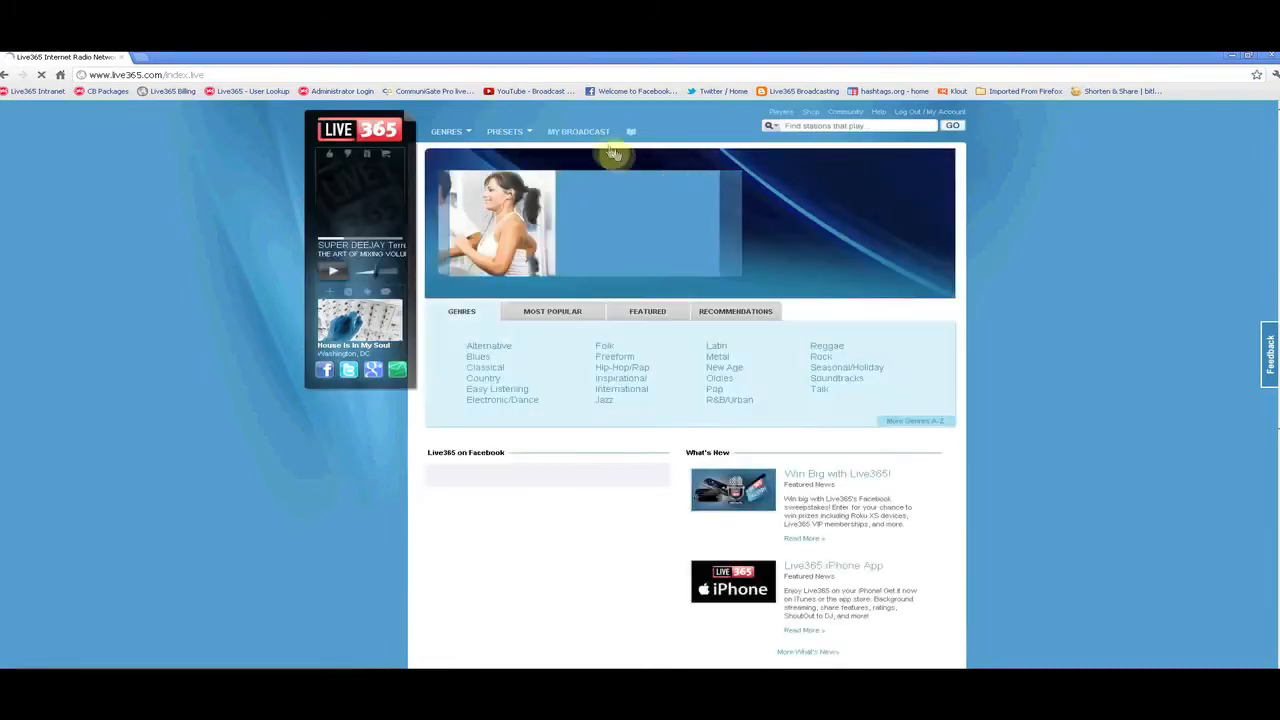
# - Navigate through My Broadcast and Playlists to the weekly playlist Scheduler page
pyautogui.click(580, 132)
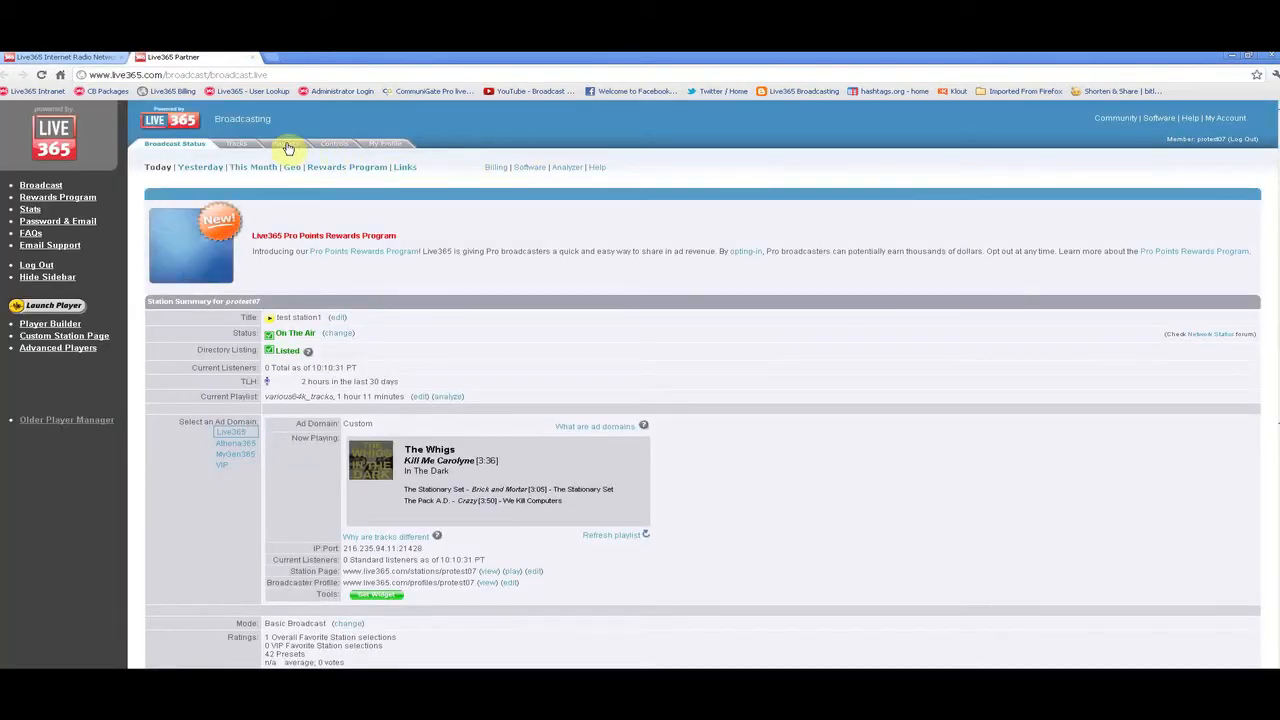
pyautogui.click(288, 144)
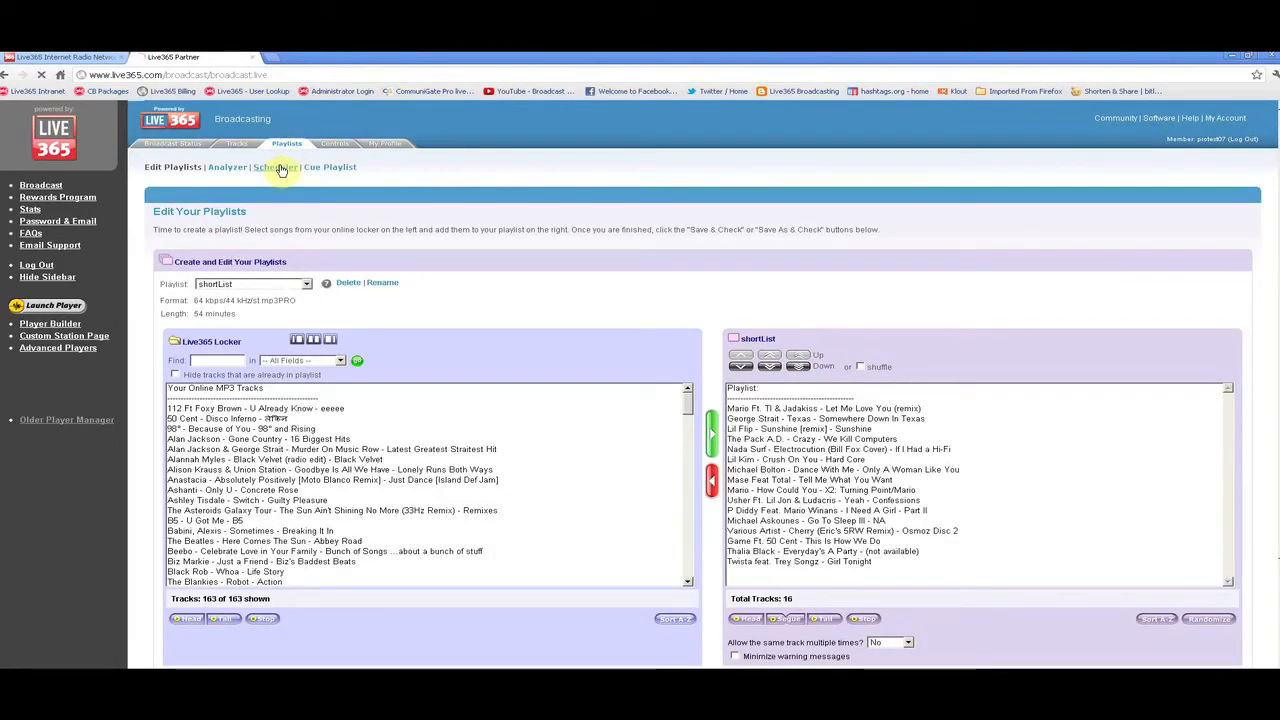
pyautogui.click(276, 168)
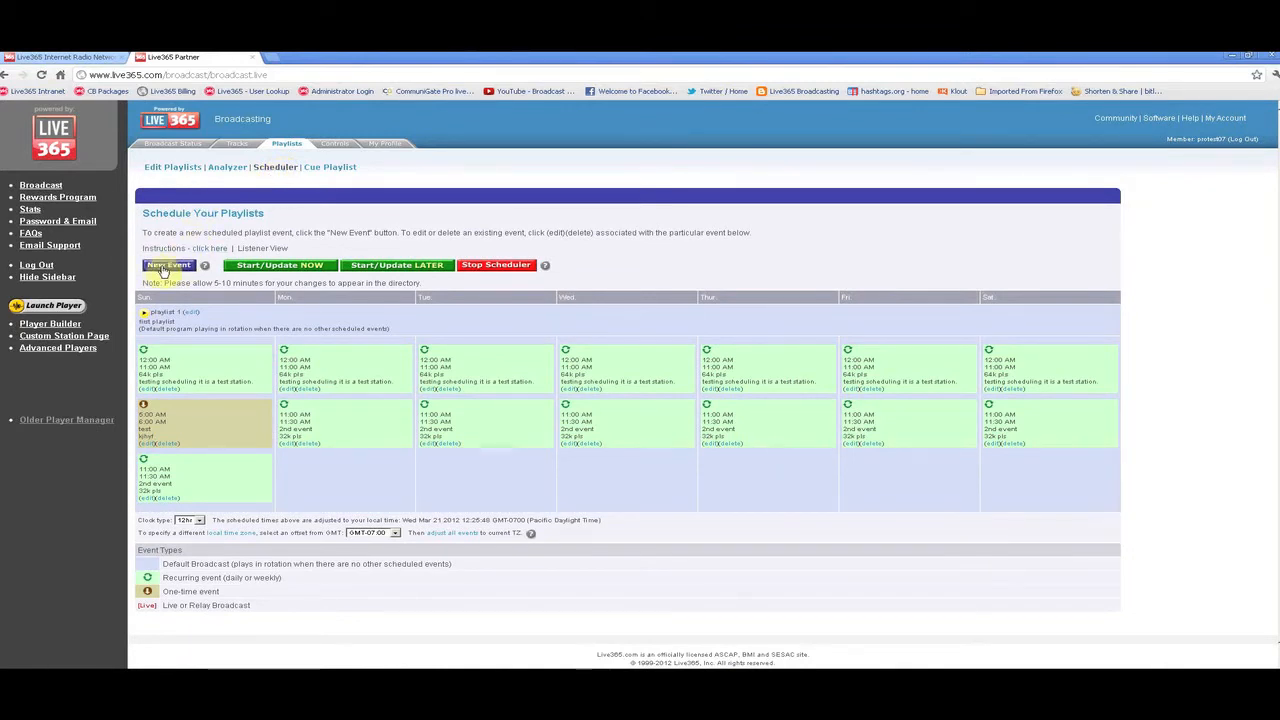
# - Create a new event named 'Weekend', type Basic, playlist shortList, with description 'Weekend'
pyautogui.click(168, 264)
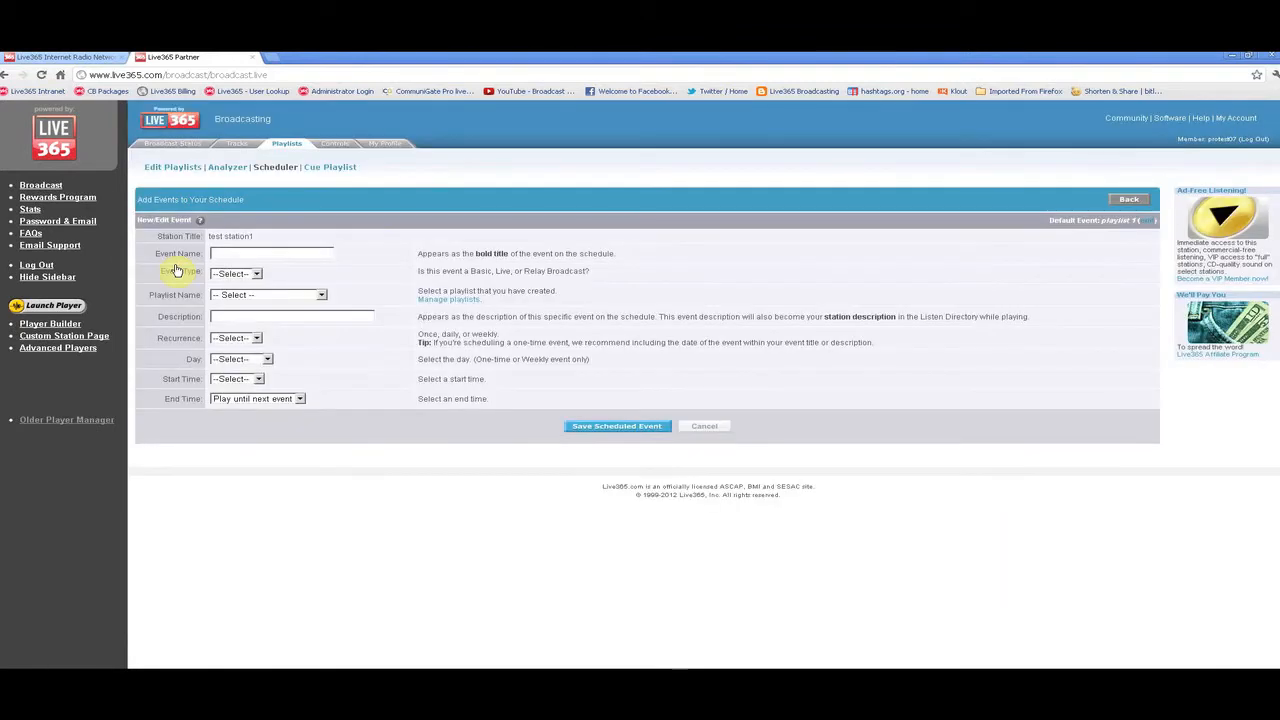
pyautogui.write('W')
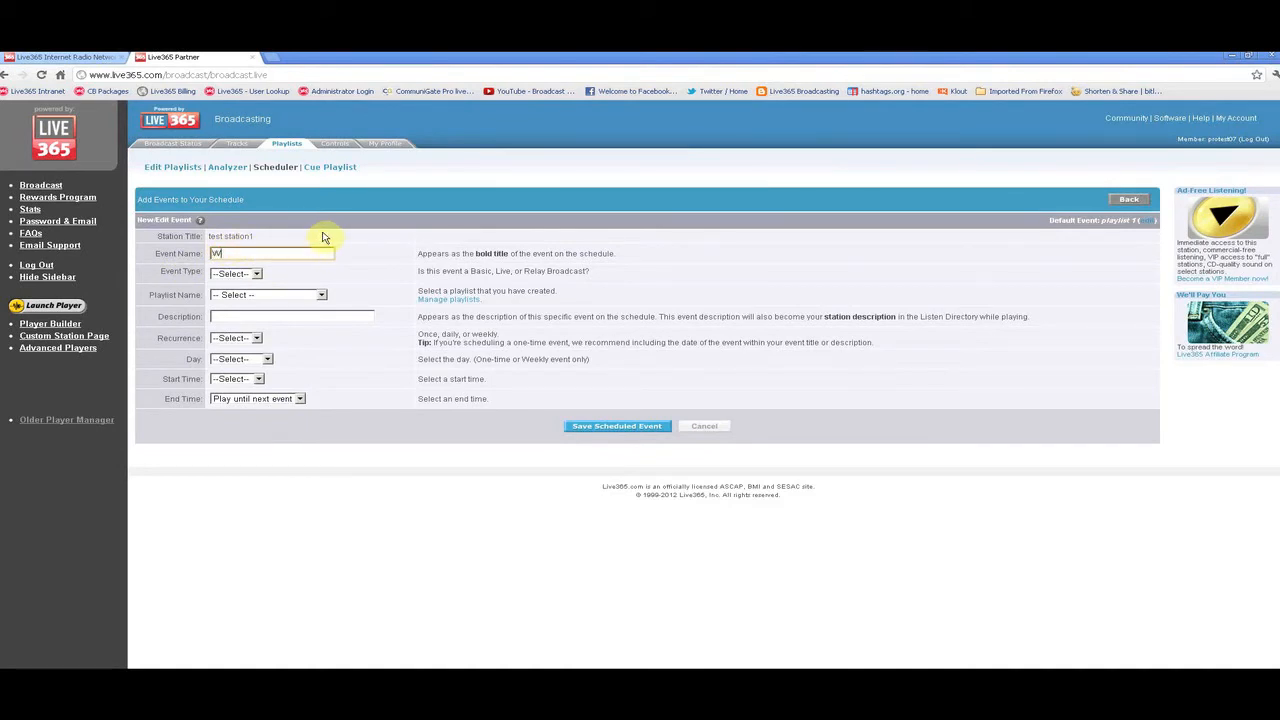
pyautogui.write('eekend')
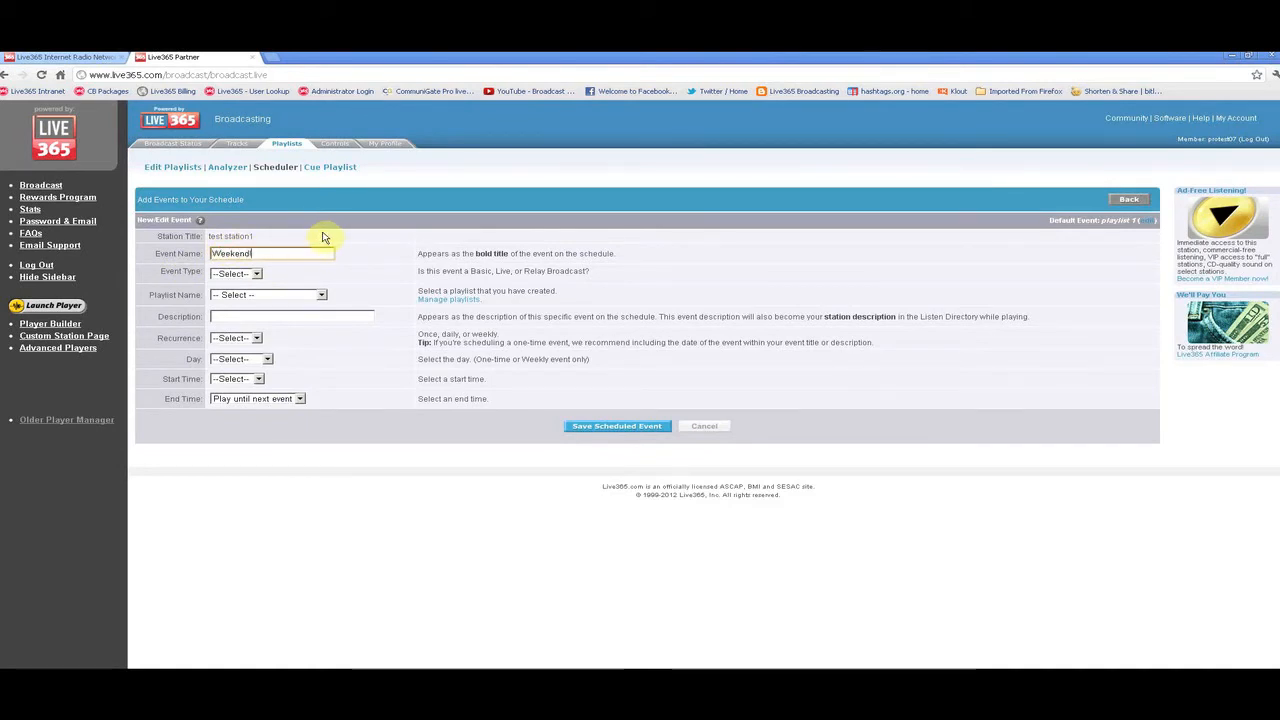
pyautogui.click(236, 272)
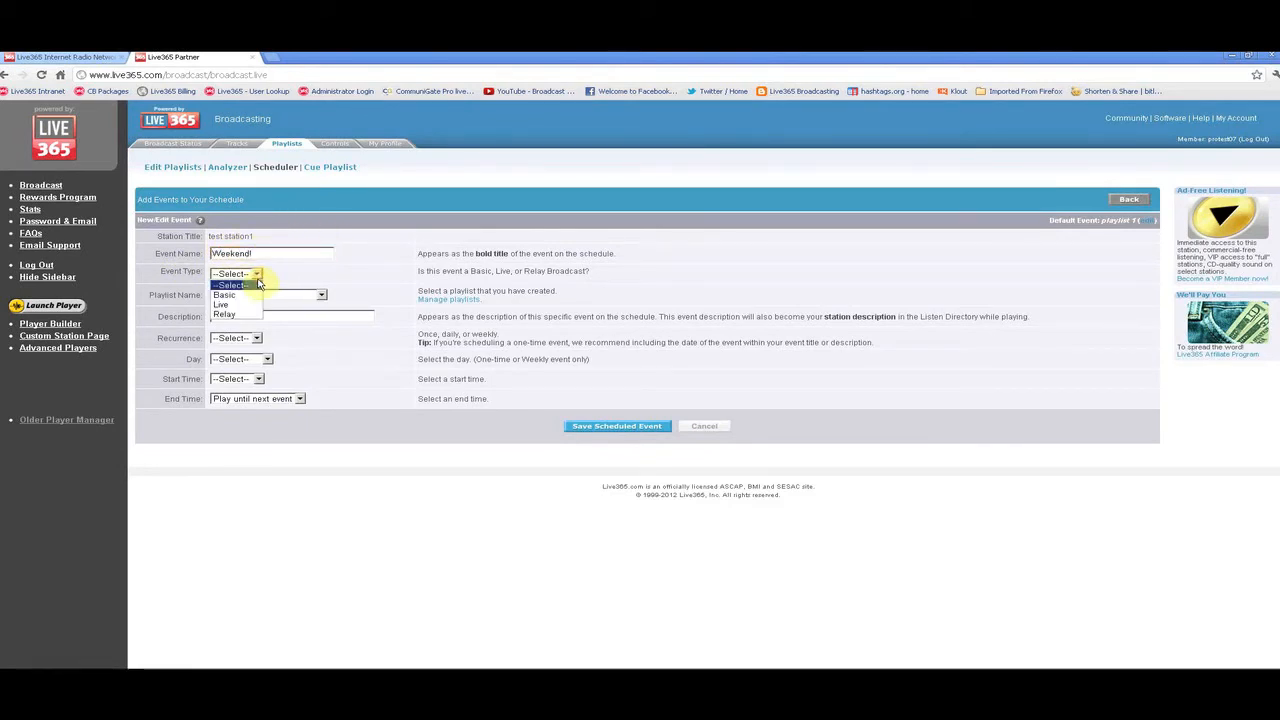
pyautogui.click(224, 296)
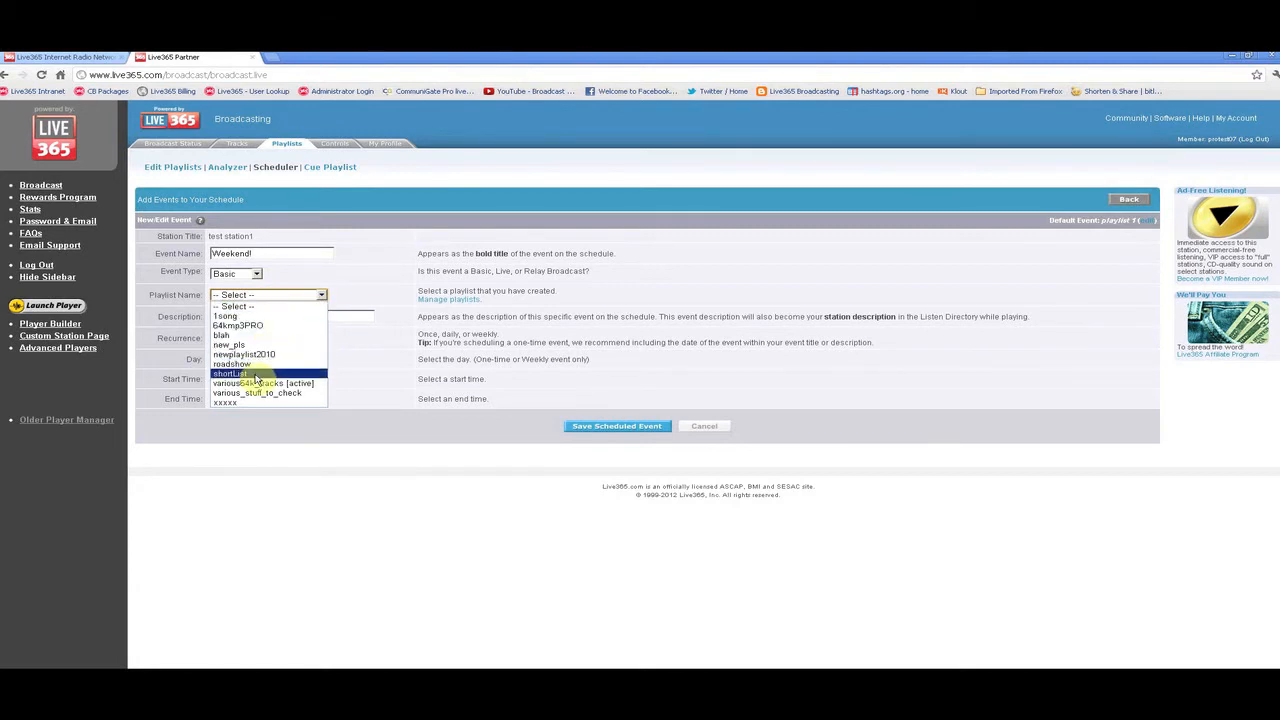
pyautogui.click(230, 374)
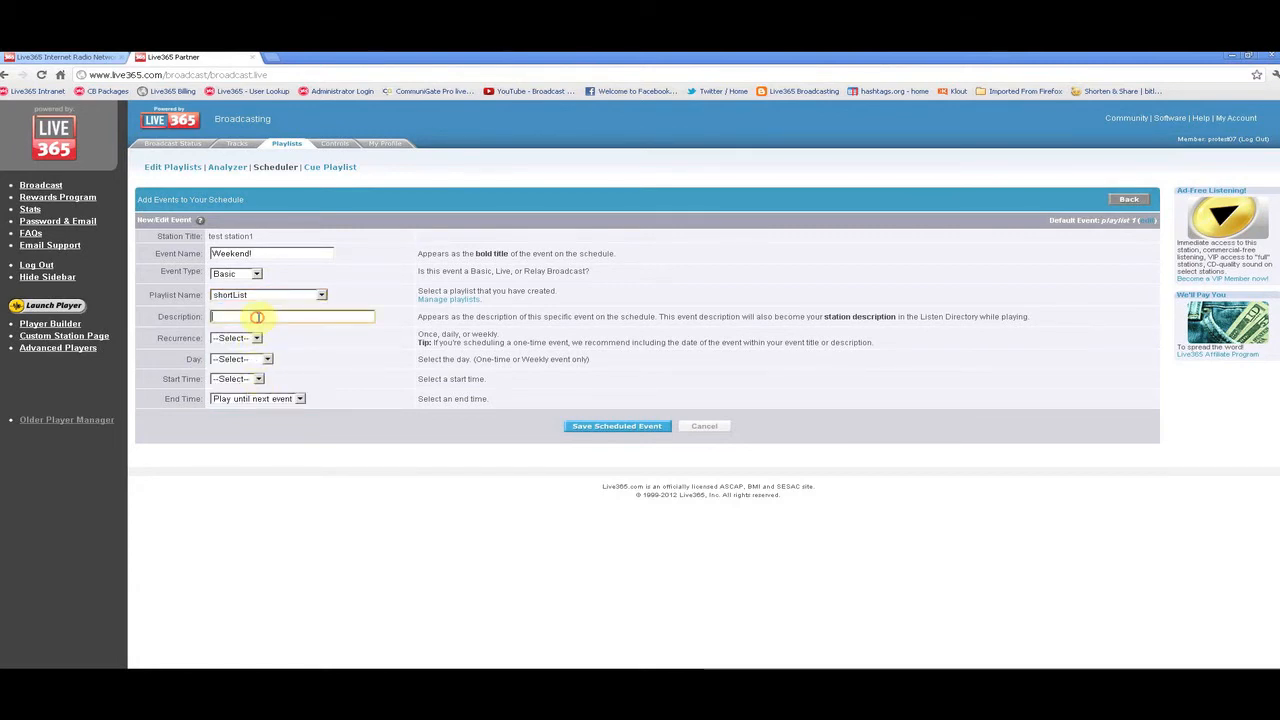
pyautogui.write('Weekend Tunes')
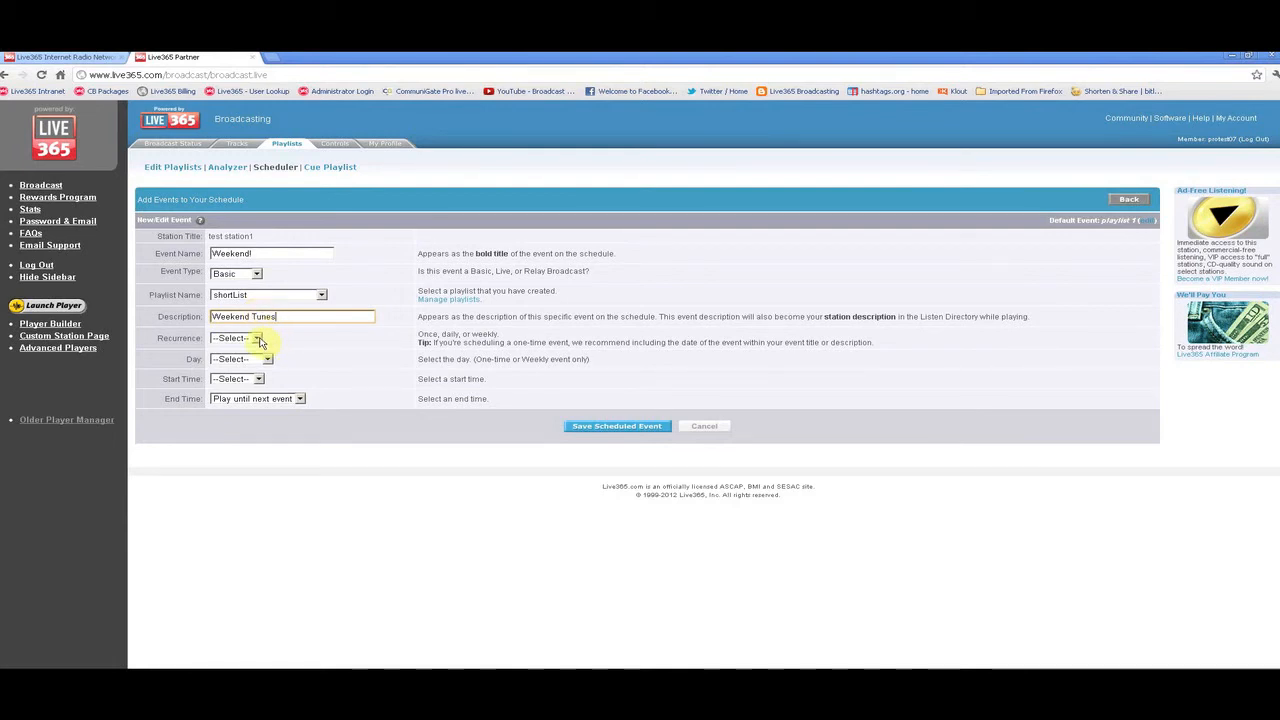
# - Set the event's recurrence to Once and its day to Saturday
pyautogui.click(256, 336)
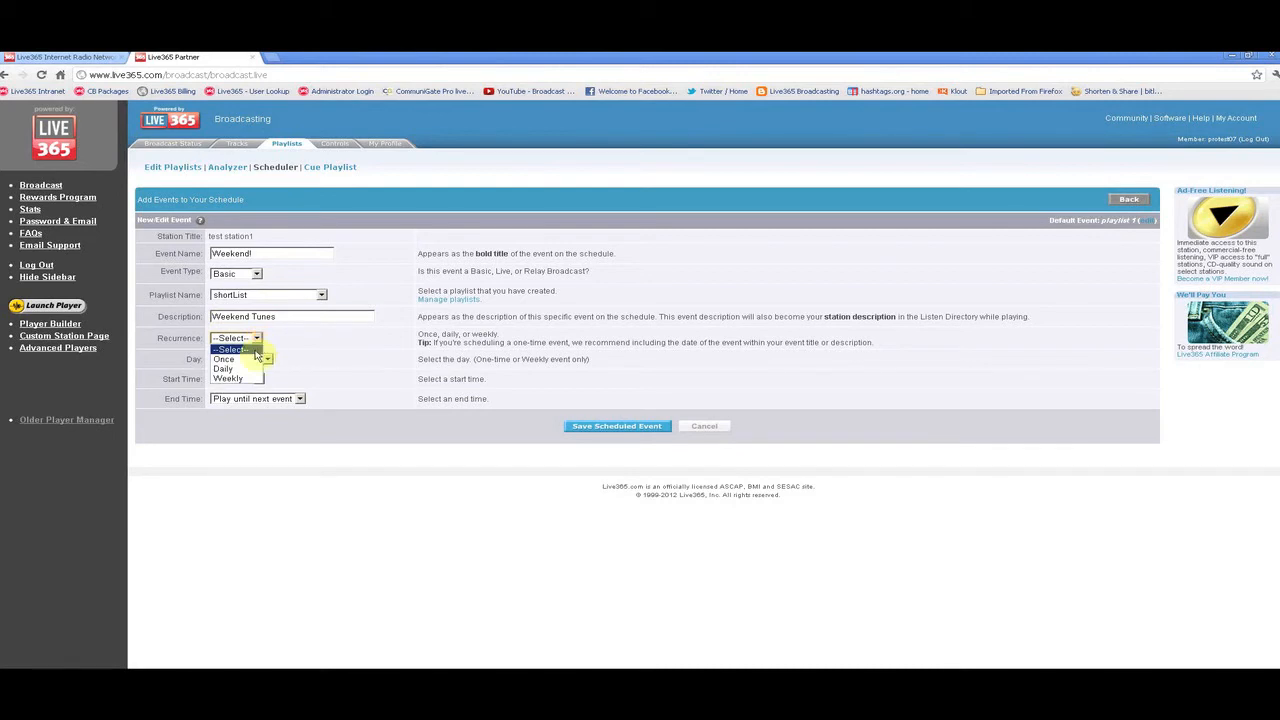
pyautogui.click(222, 360)
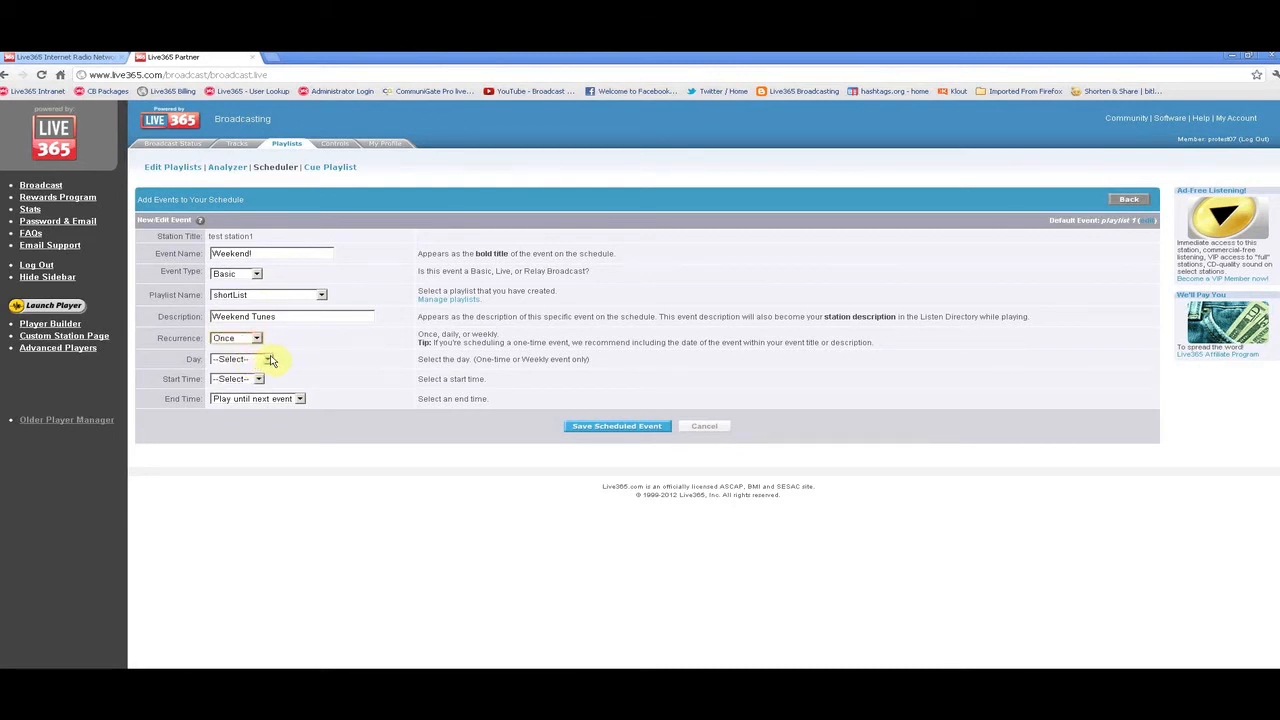
pyautogui.click(238, 360)
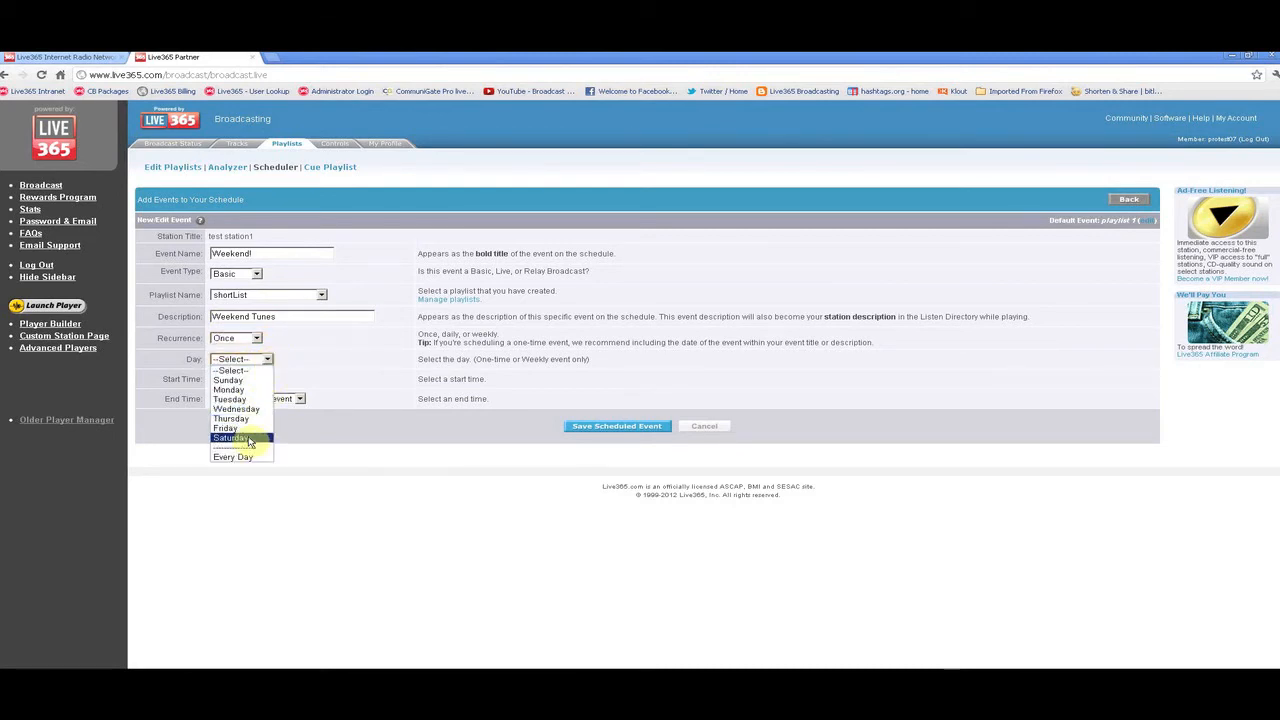
pyautogui.click(258, 380)
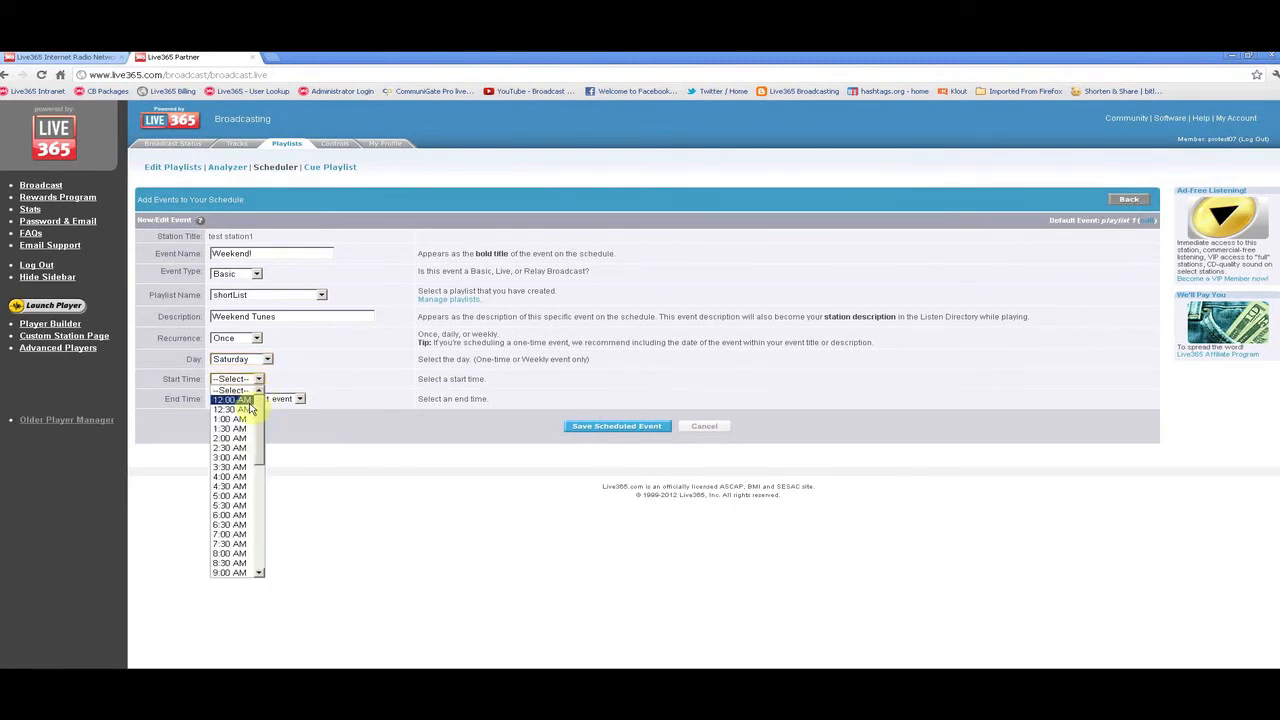
# - Set start time 8:30 AM and end time 11:30 PM, then save the scheduled event
pyautogui.click(228, 564)
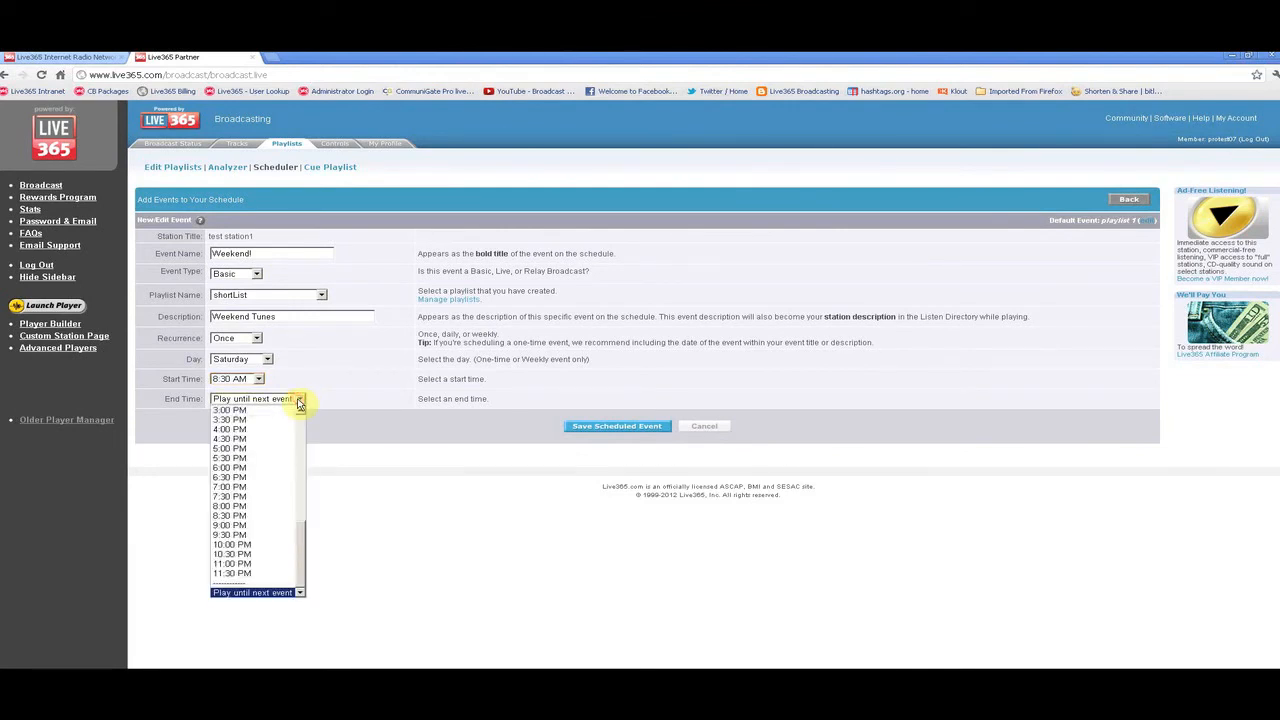
pyautogui.click(248, 572)
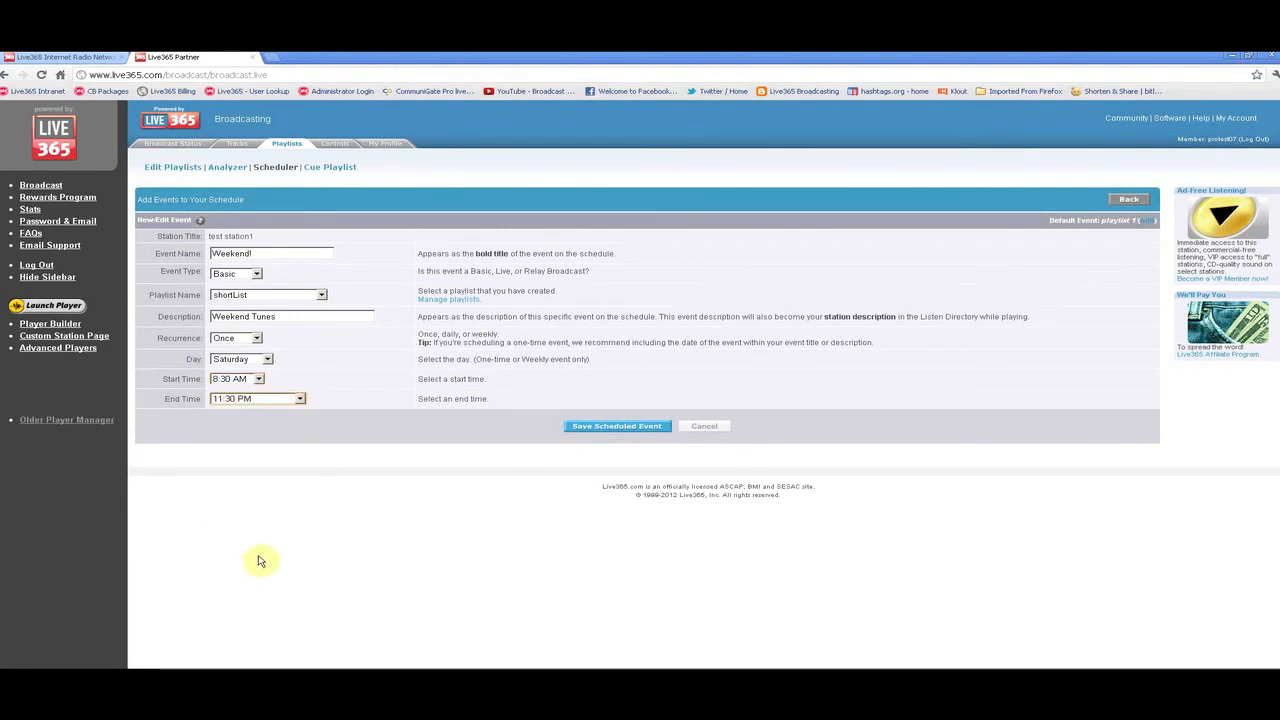
pyautogui.click(616, 426)
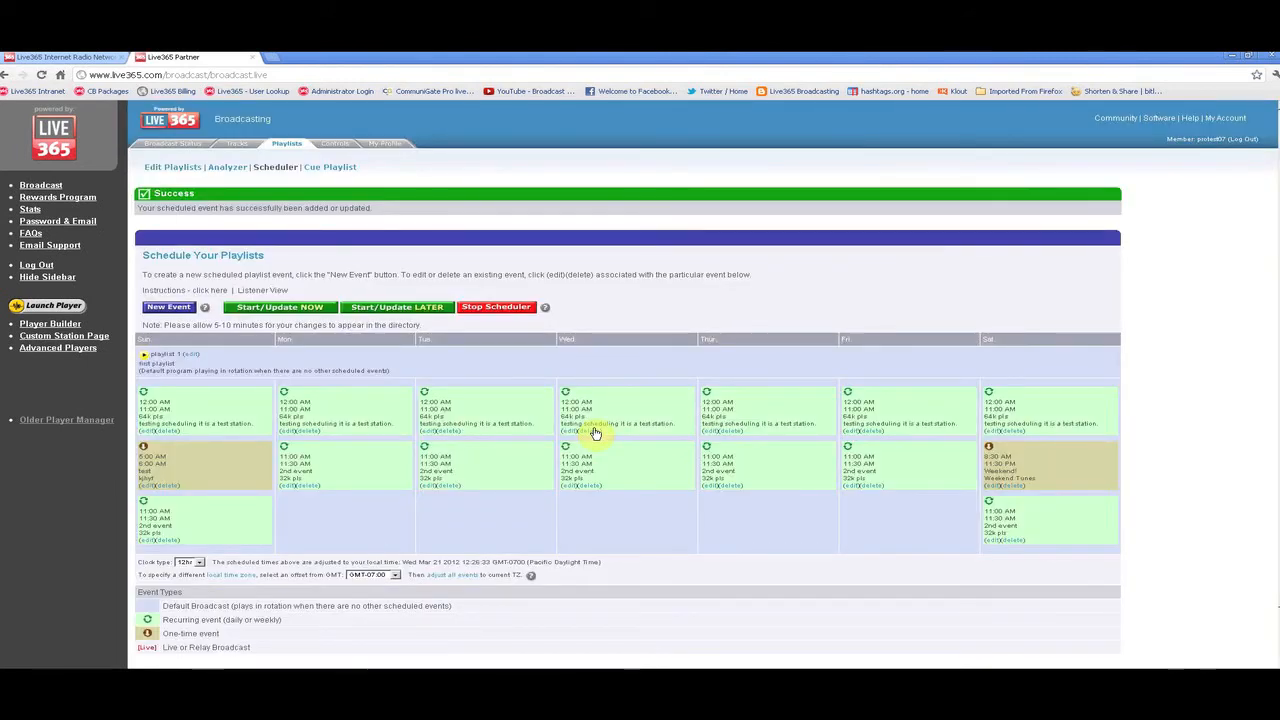
pyautogui.moveTo(1048, 464)
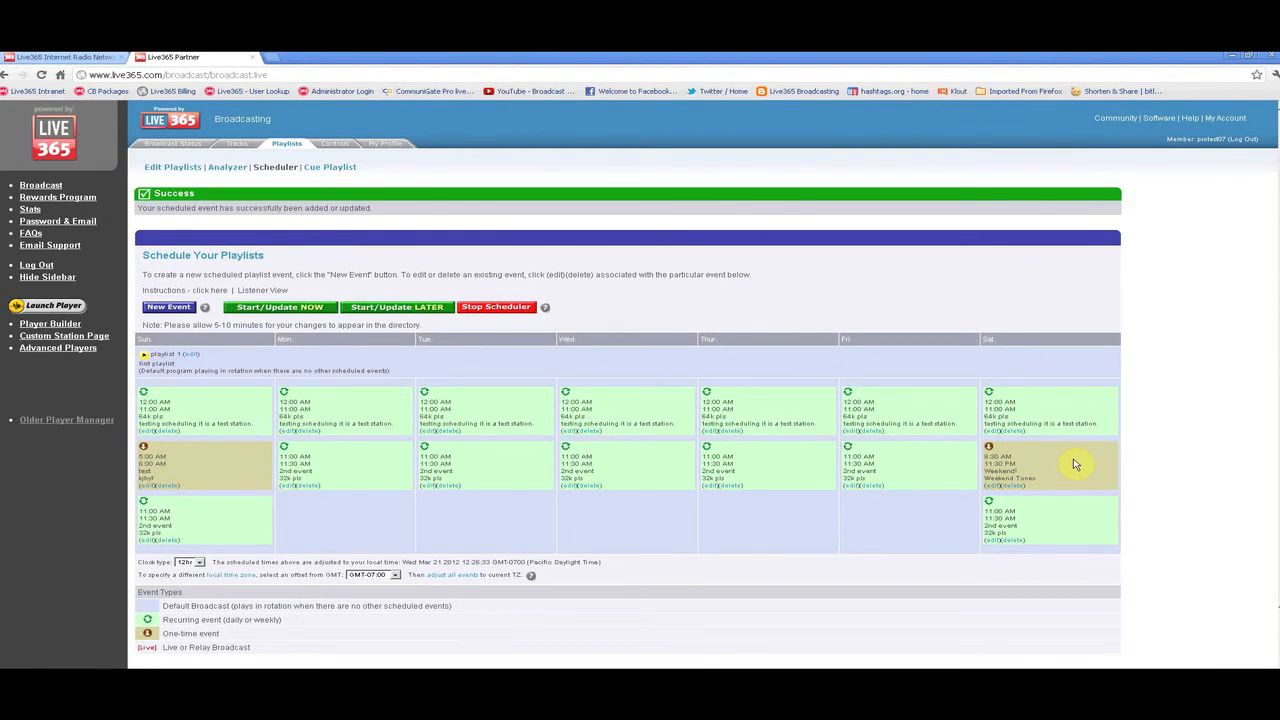
# - Review the scheduler grid settings, keeping the 12-hour clock type and checking the time offset options
pyautogui.scroll(-3)
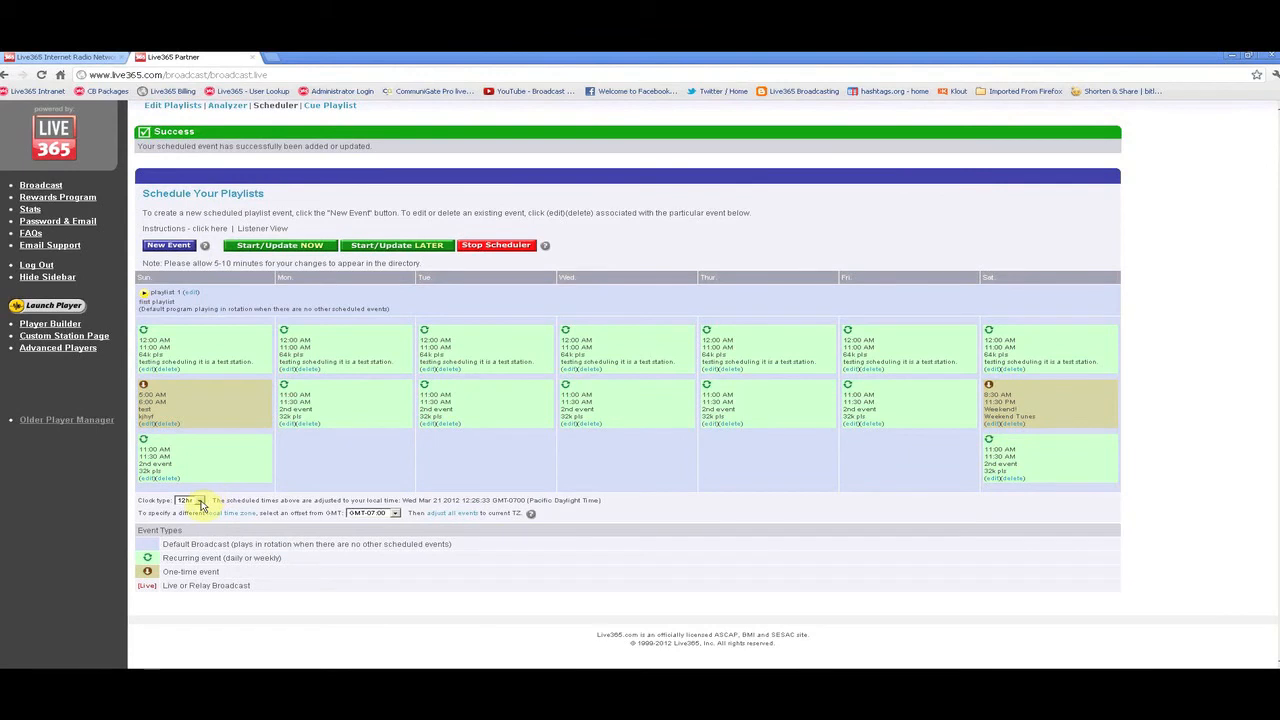
pyautogui.click(196, 500)
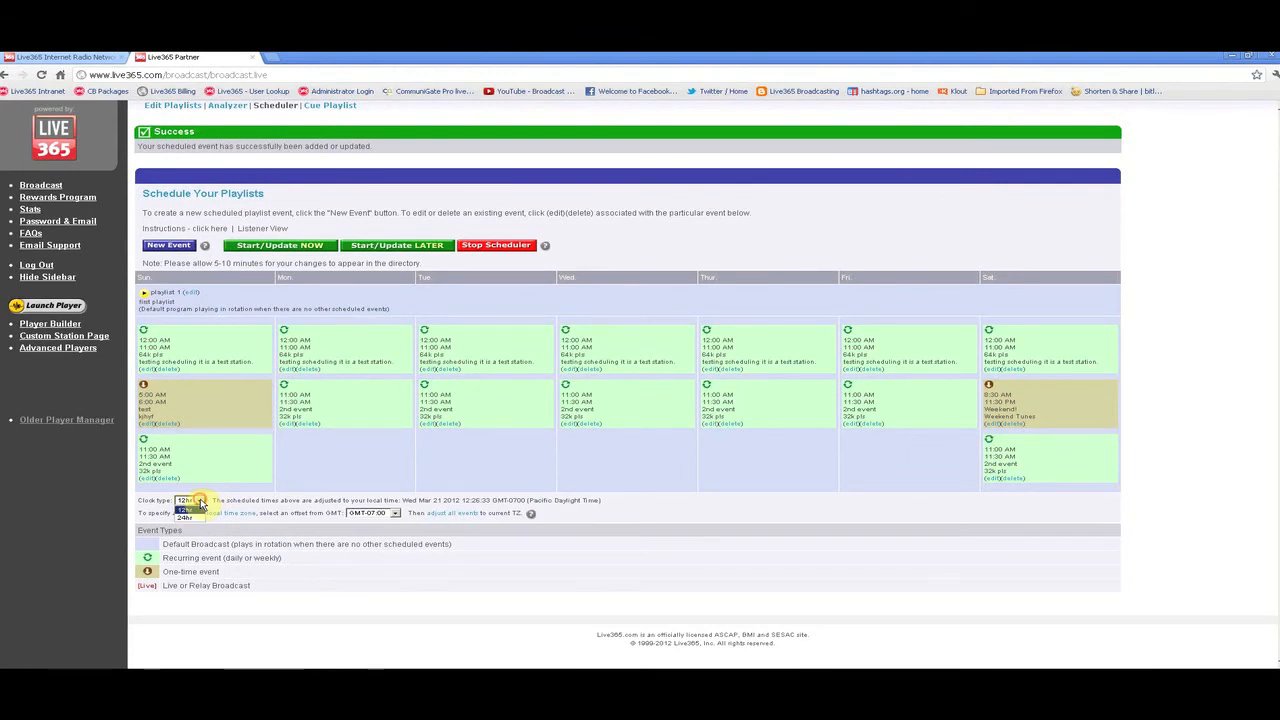
pyautogui.click(200, 500)
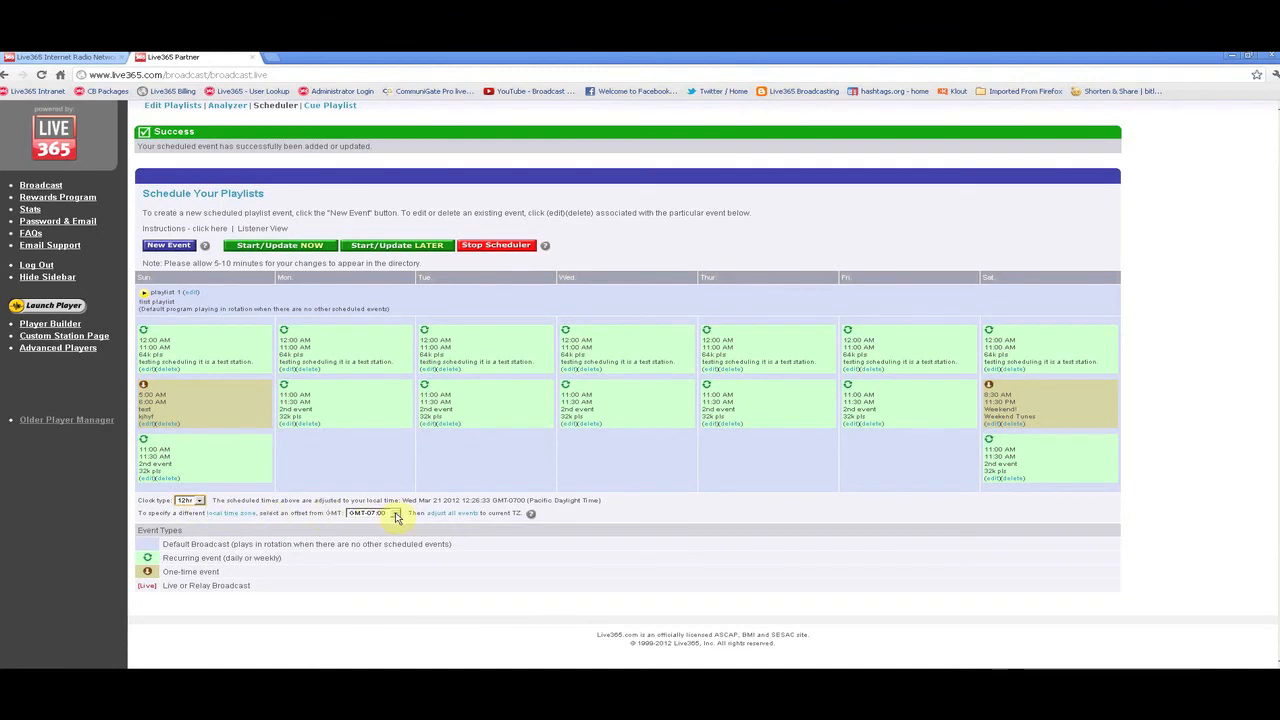
pyautogui.click(396, 514)
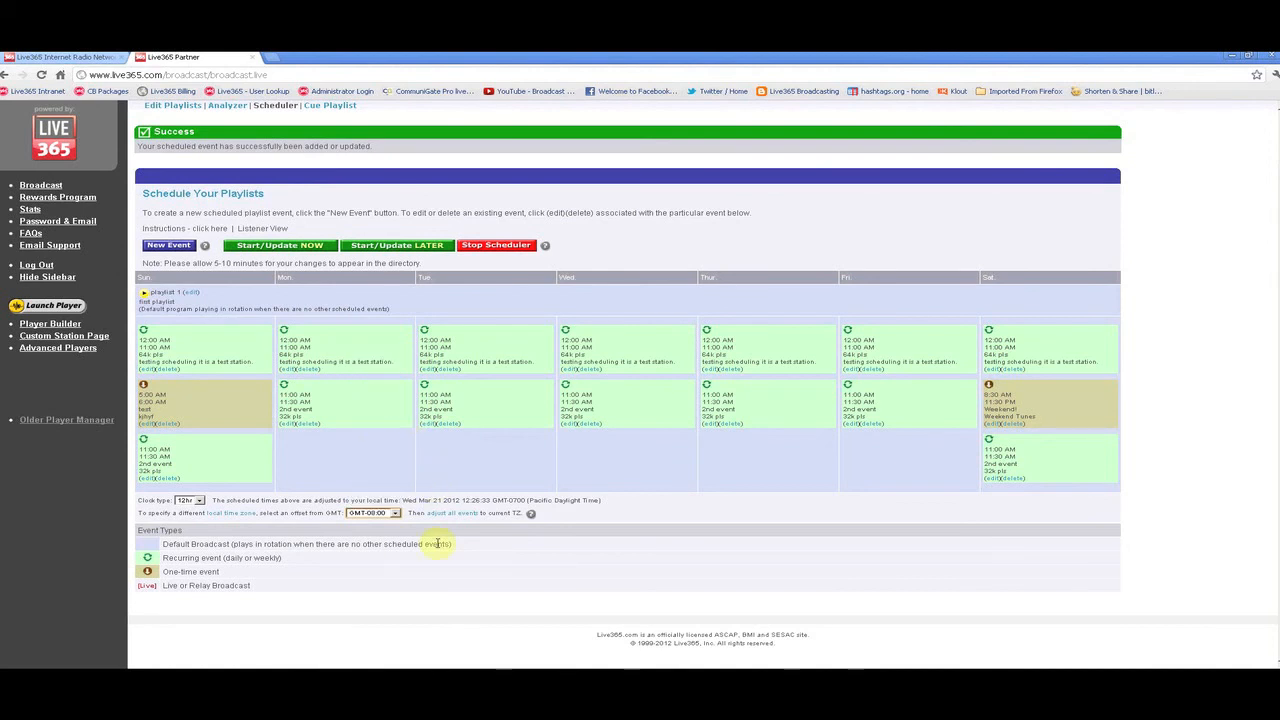
pyautogui.moveTo(444, 558)
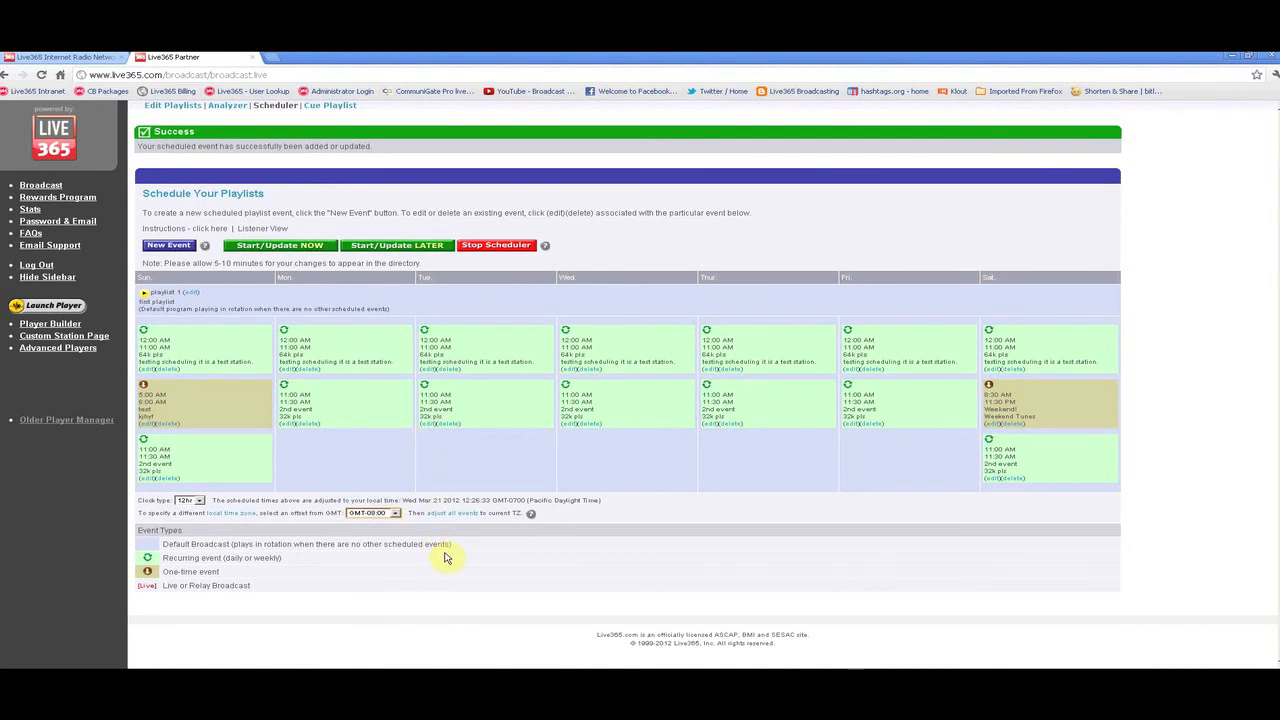